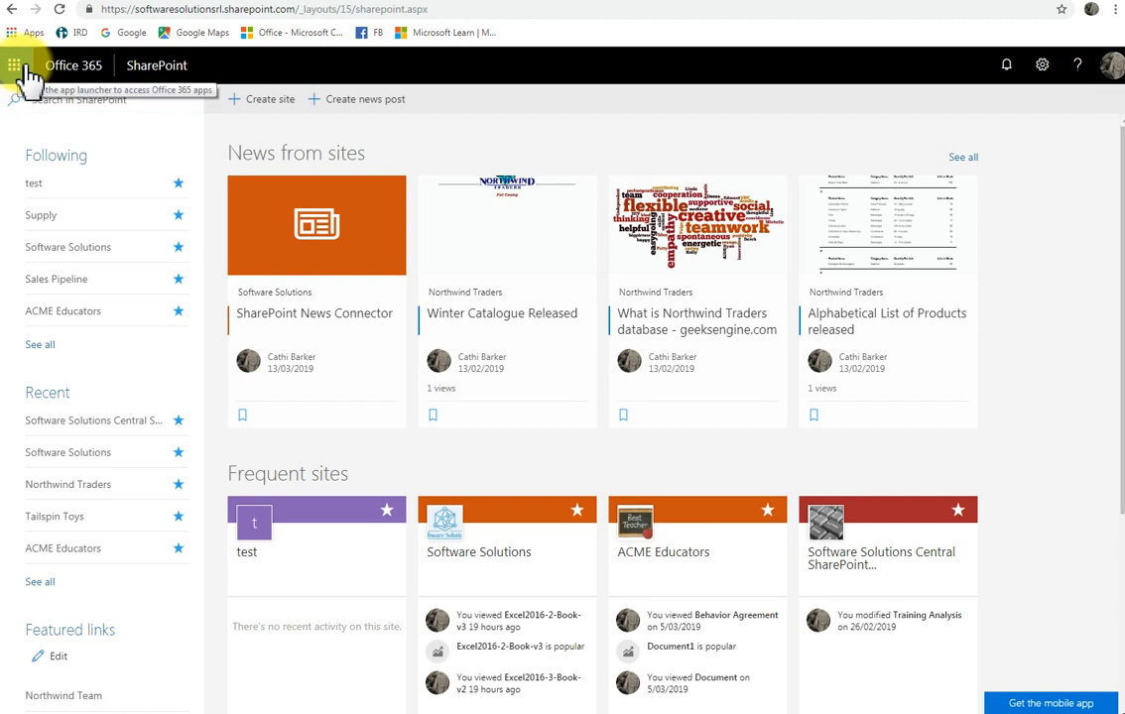
mouse_move(15, 65)
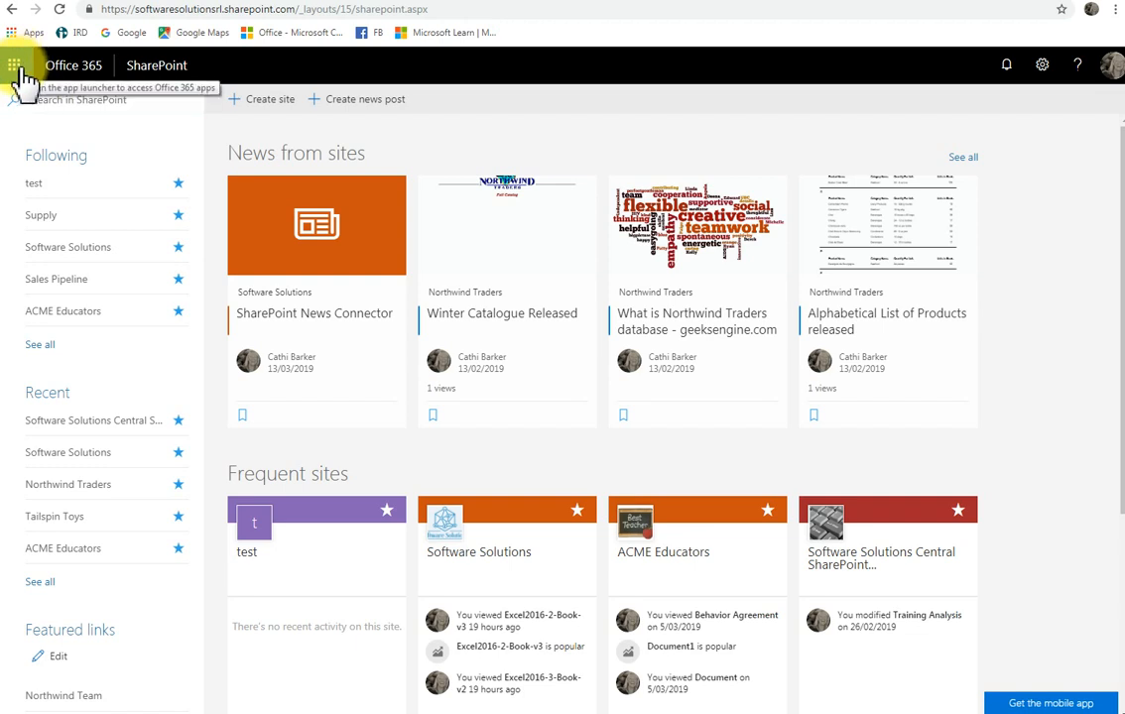
Show the Office 365 app list from the waffle and return to the SharePoint home page.
left_click(15, 65)
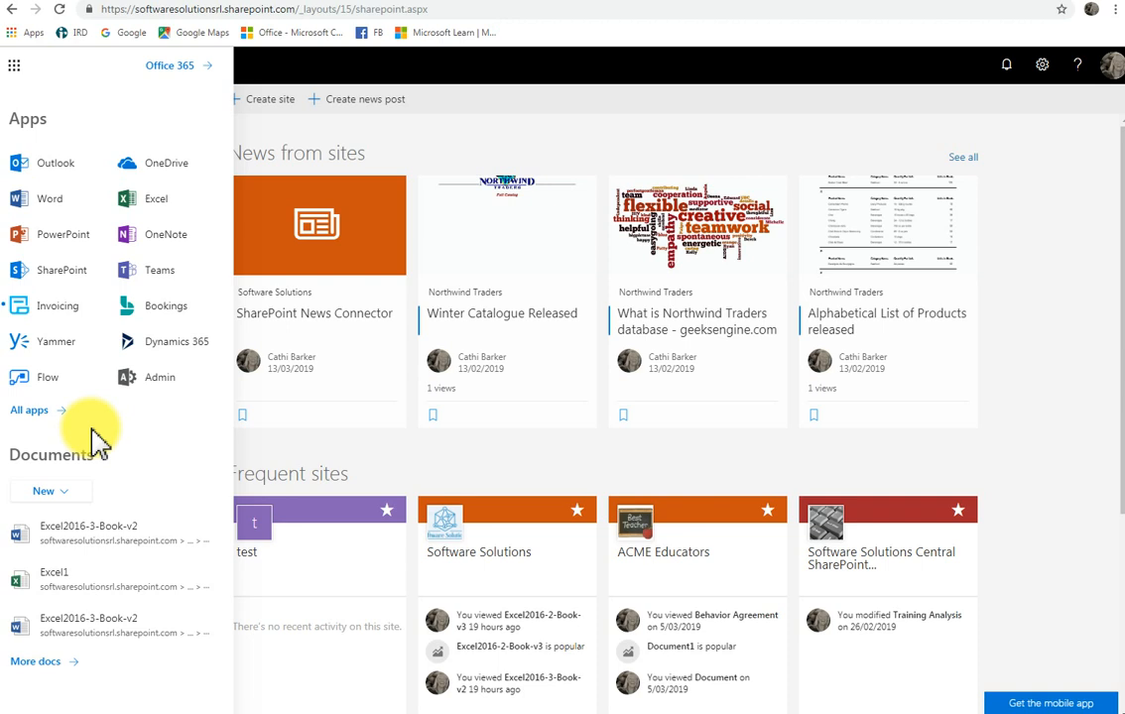
mouse_move(99, 397)
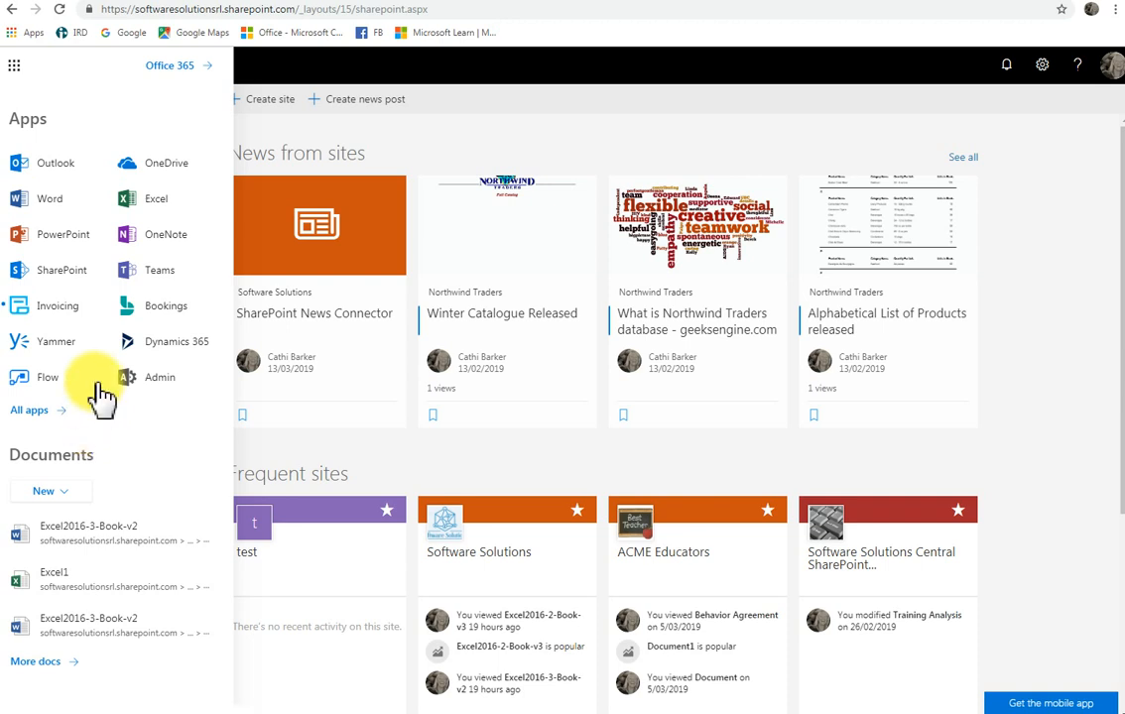
mouse_move(62, 270)
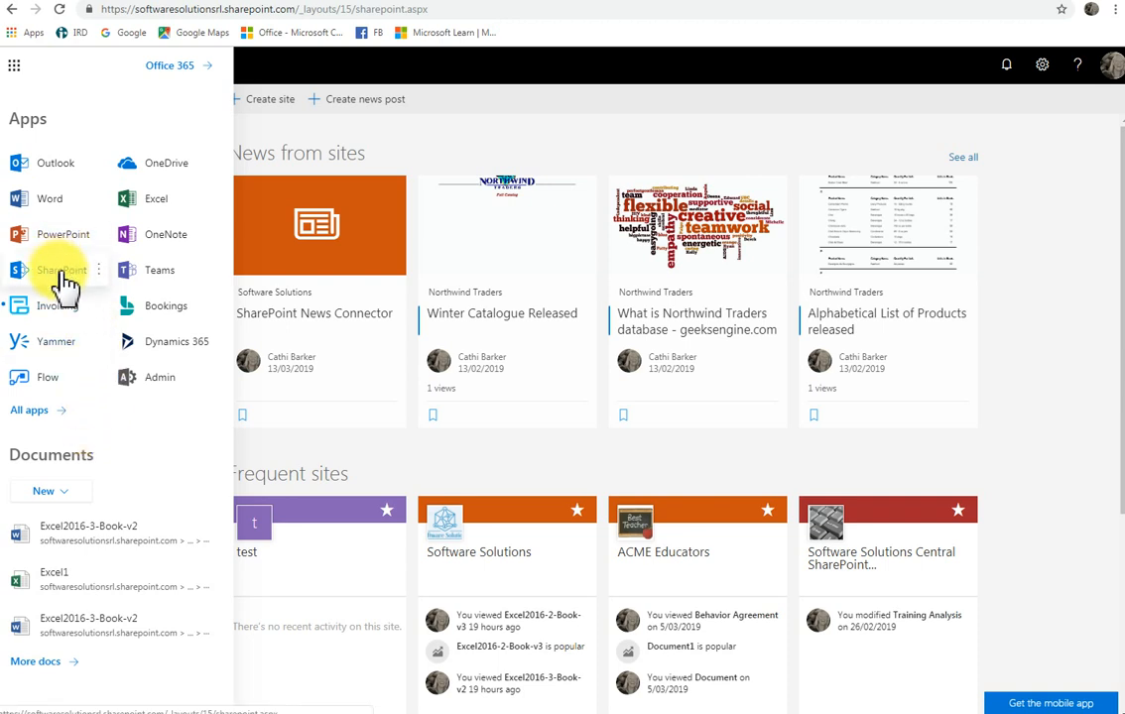
left_click(61, 270)
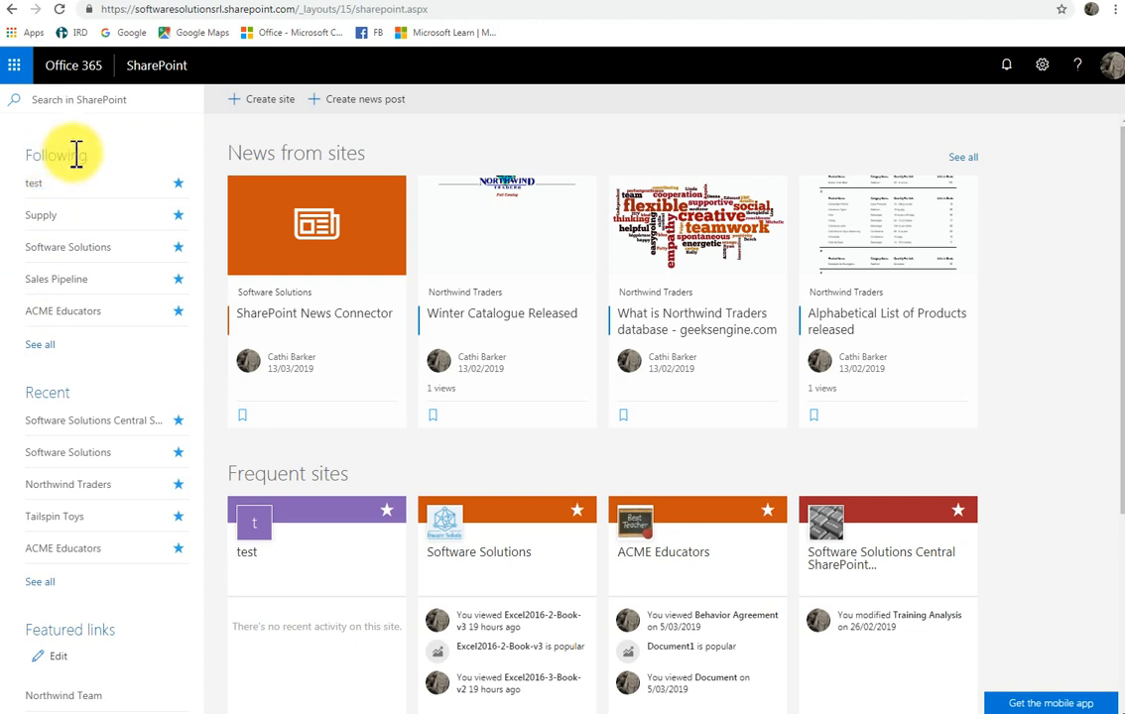
mouse_move(69, 199)
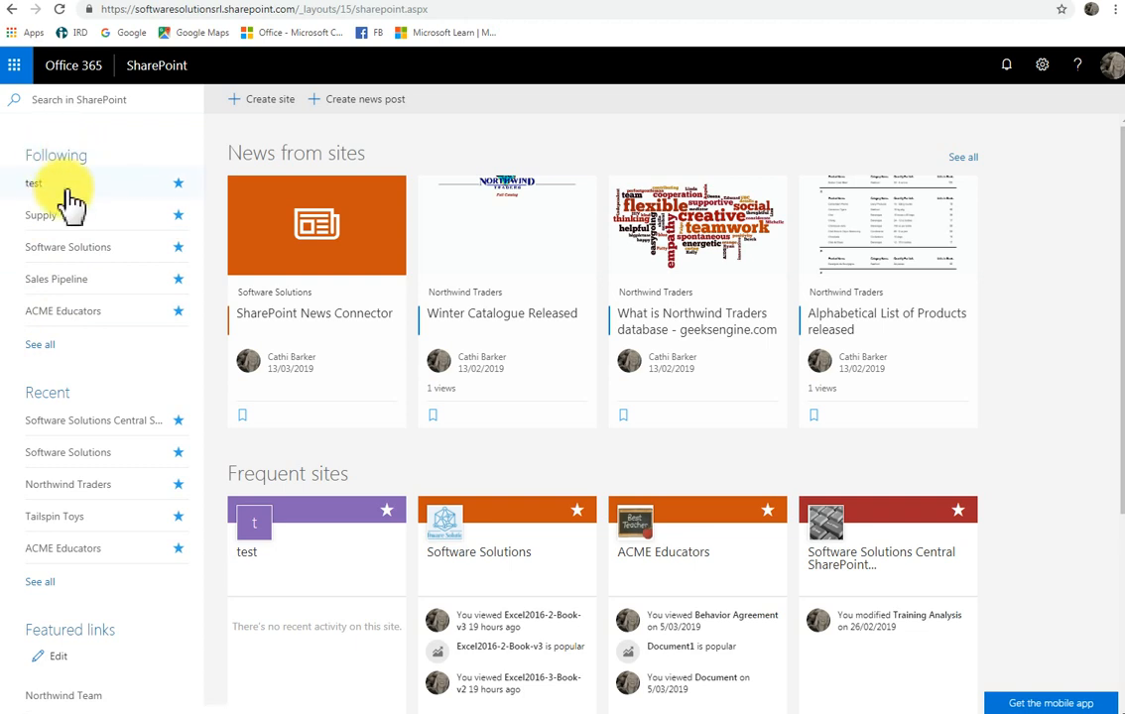
mouse_move(56, 279)
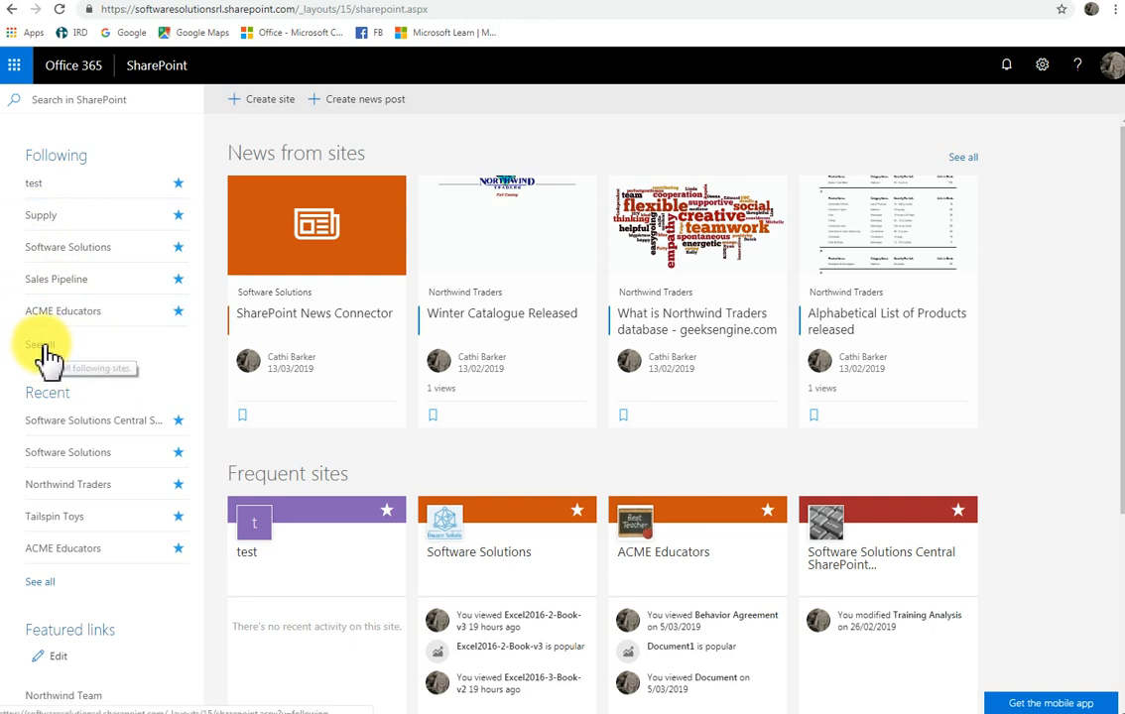
mouse_move(89, 363)
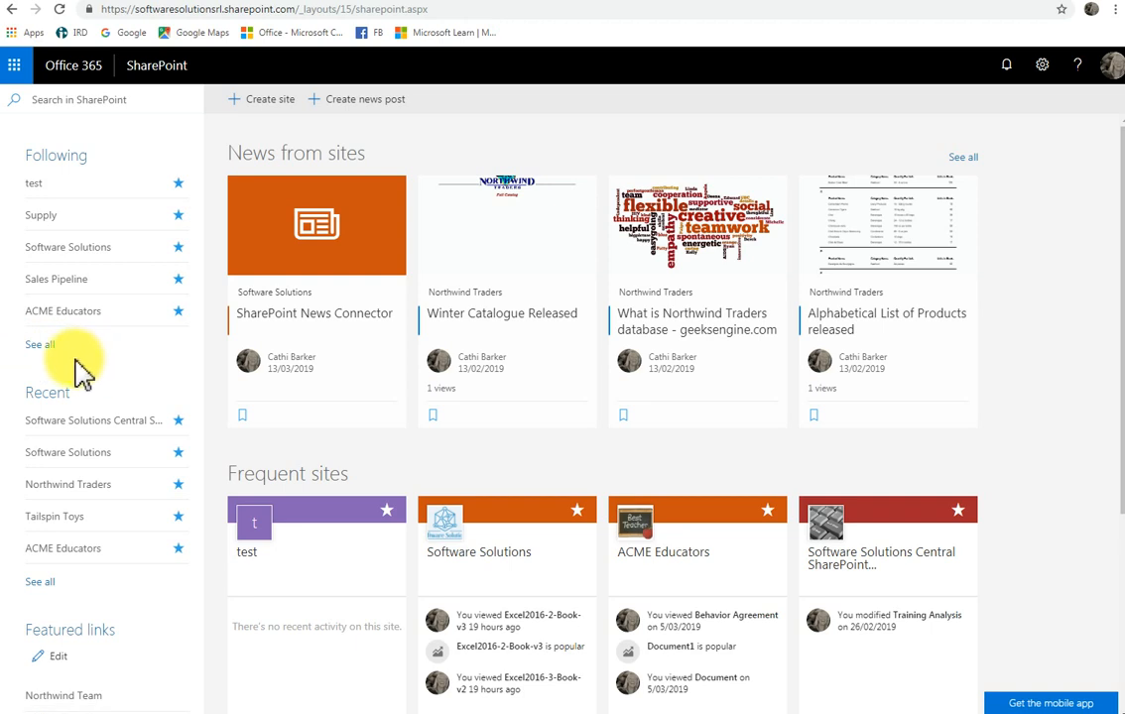
left_click(39, 344)
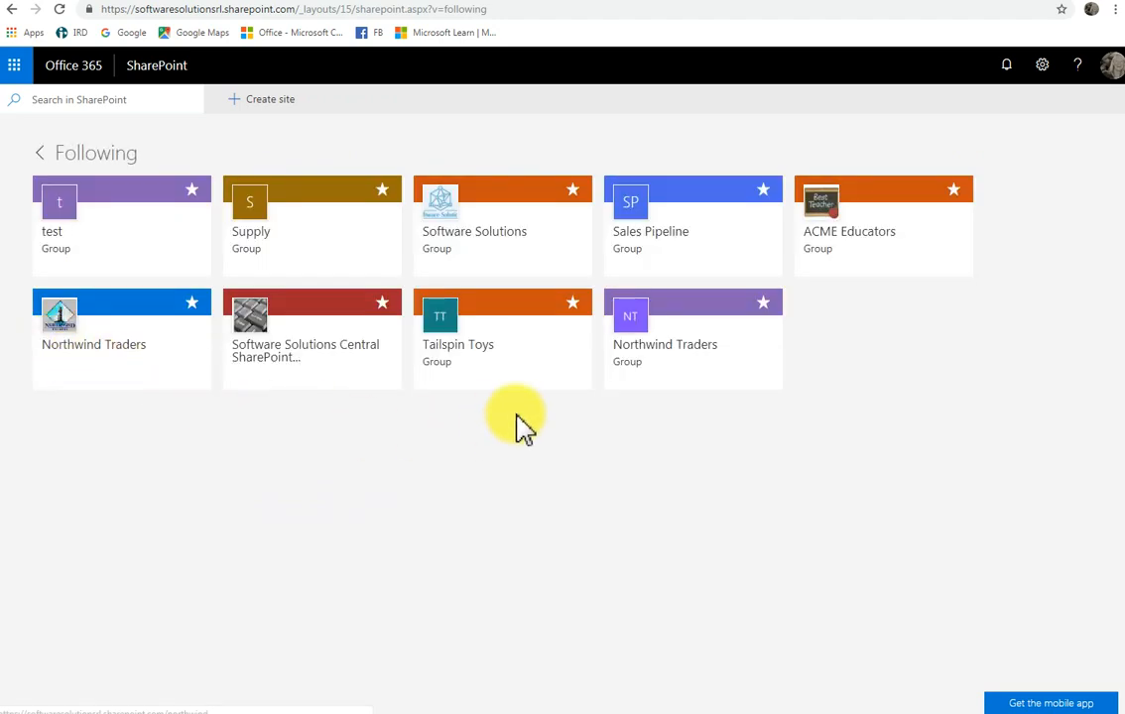
mouse_move(675, 437)
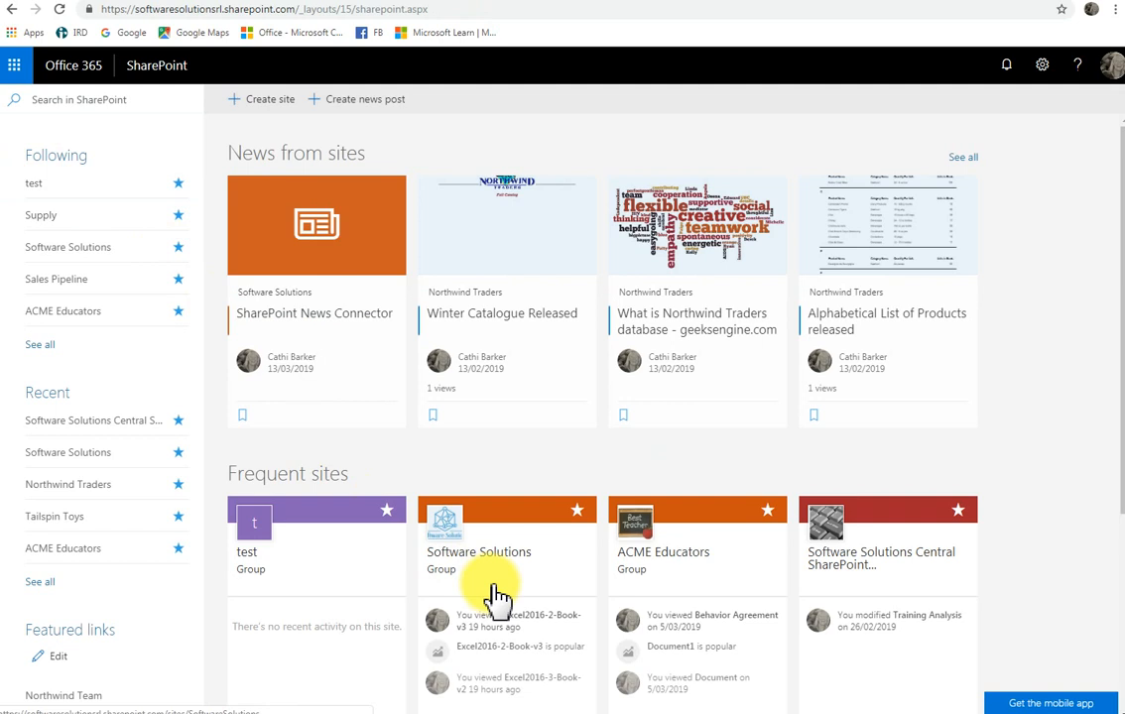
mouse_move(144, 382)
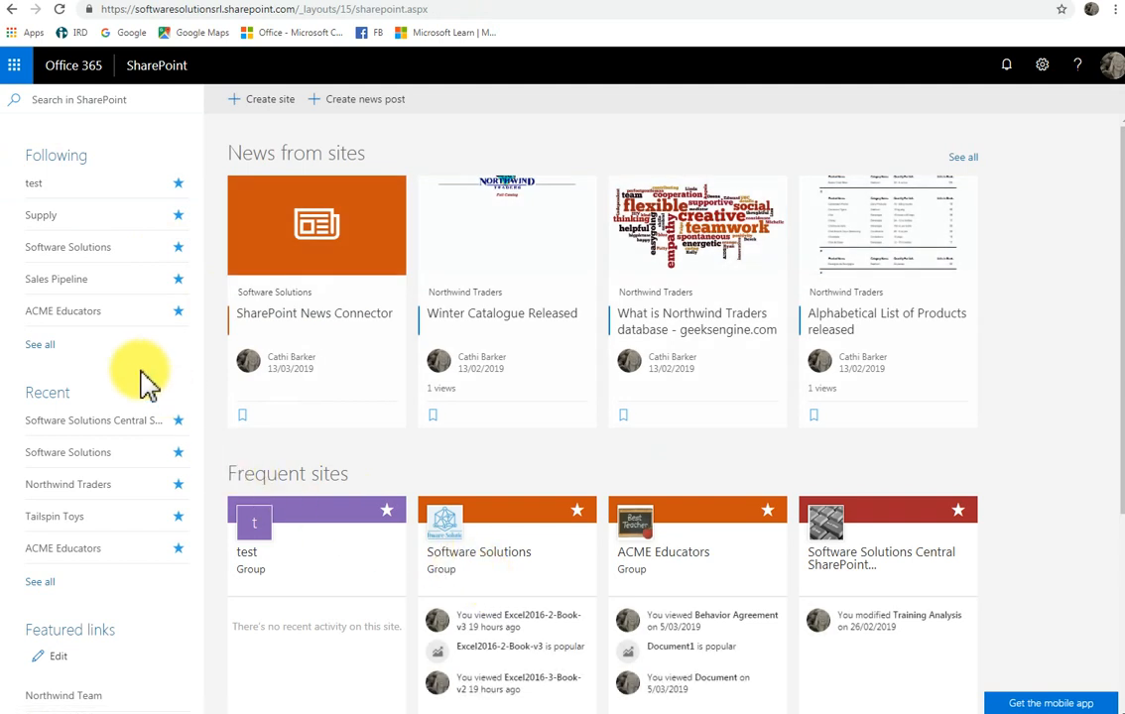
mouse_move(214, 243)
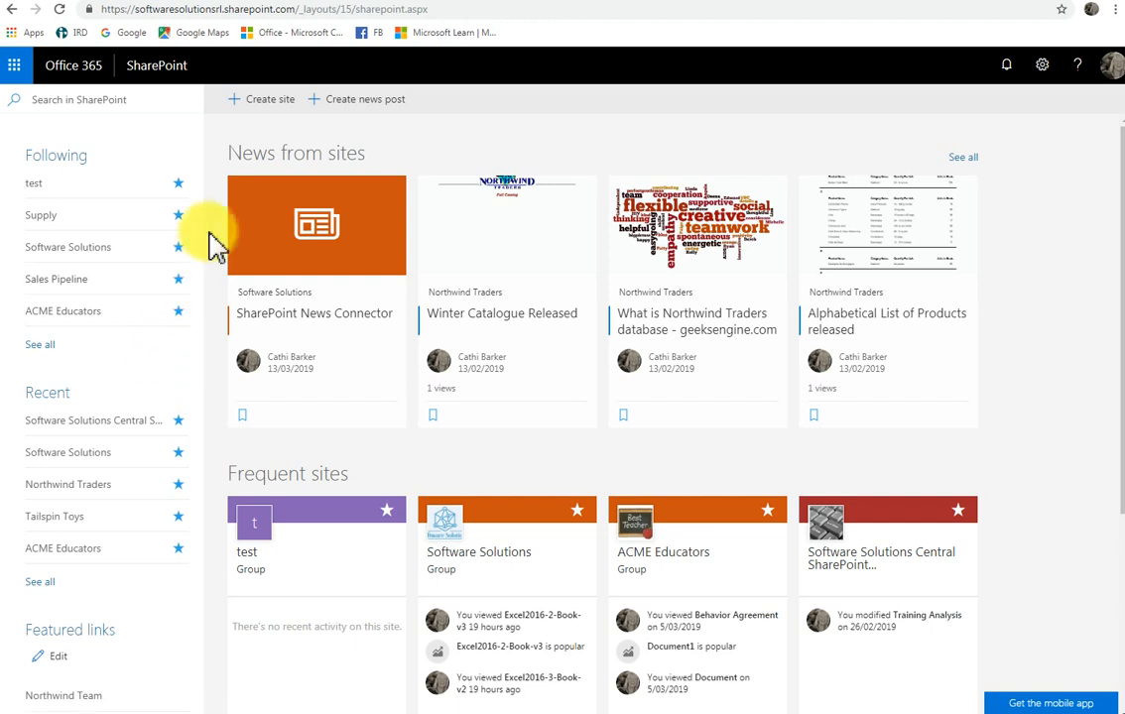
mouse_move(213, 308)
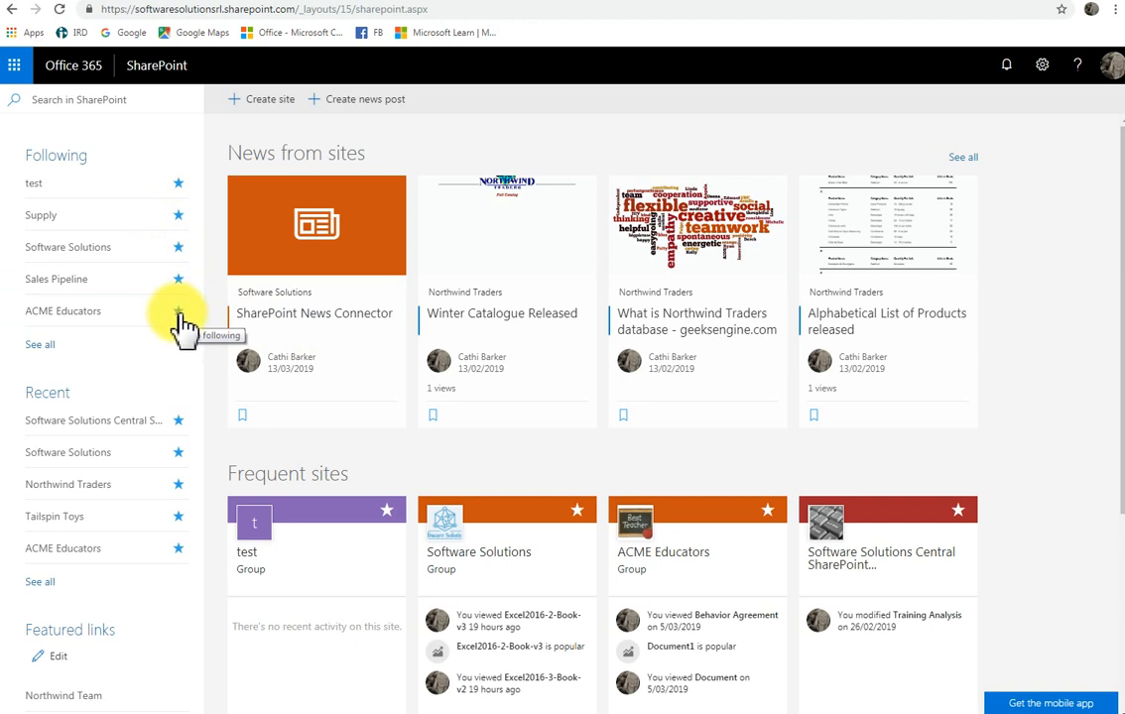
mouse_move(273, 363)
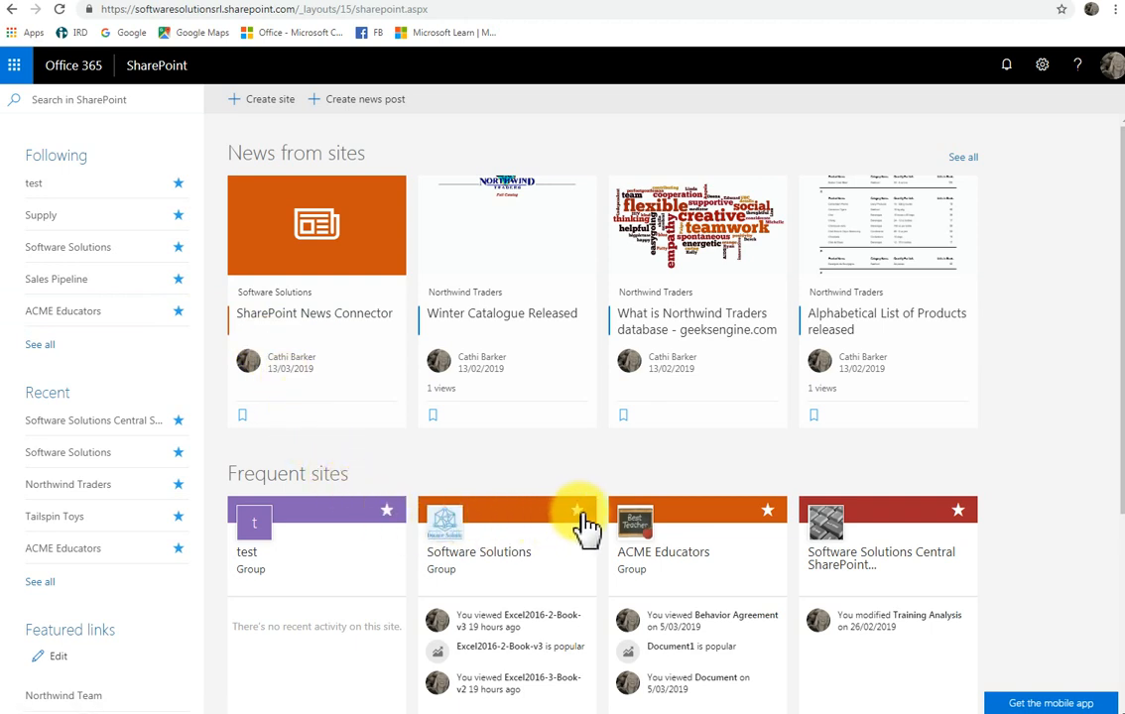
mouse_move(664, 472)
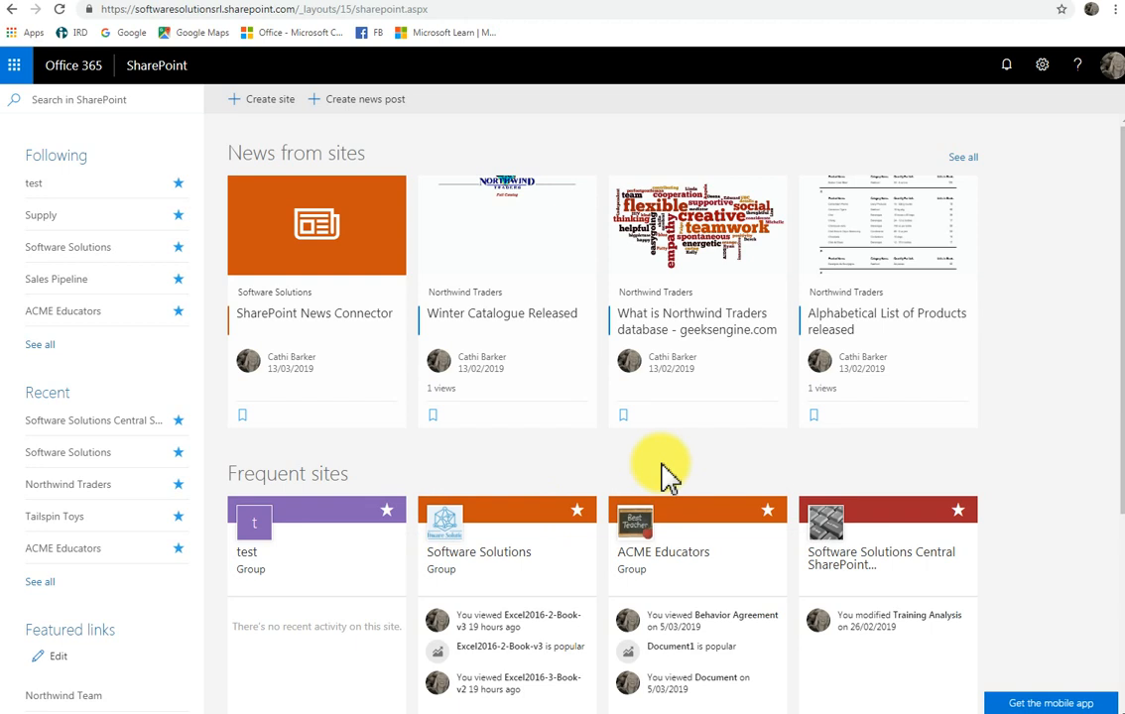
mouse_move(479, 552)
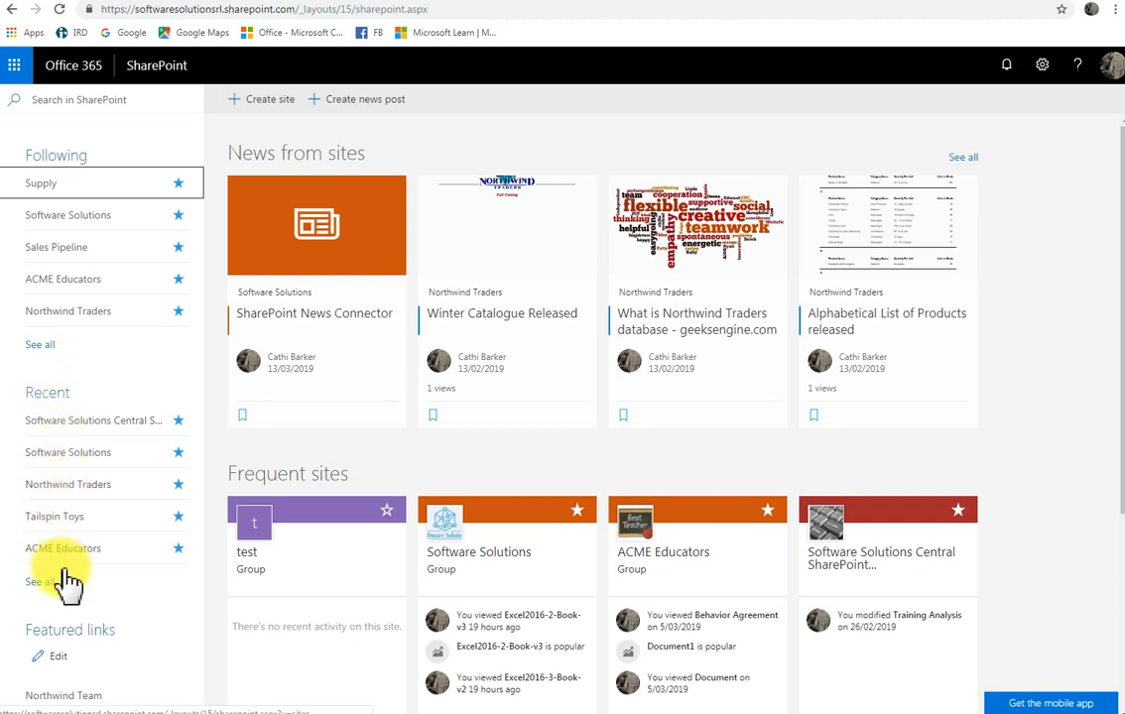
mouse_move(55, 432)
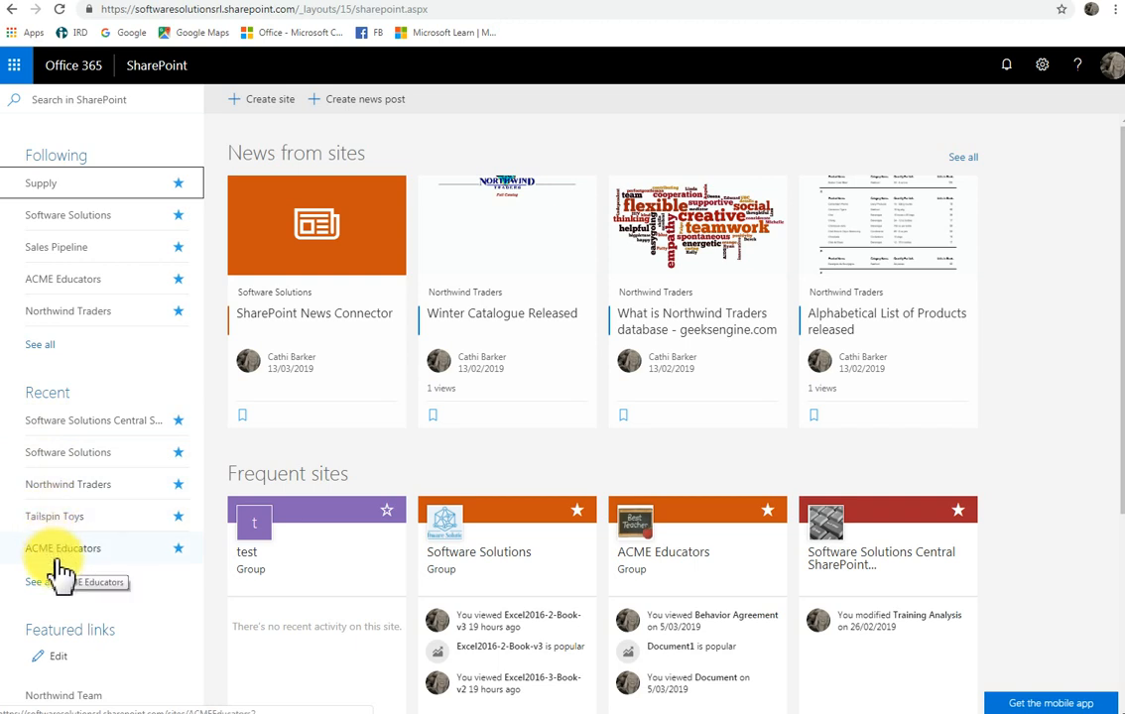
mouse_move(63, 421)
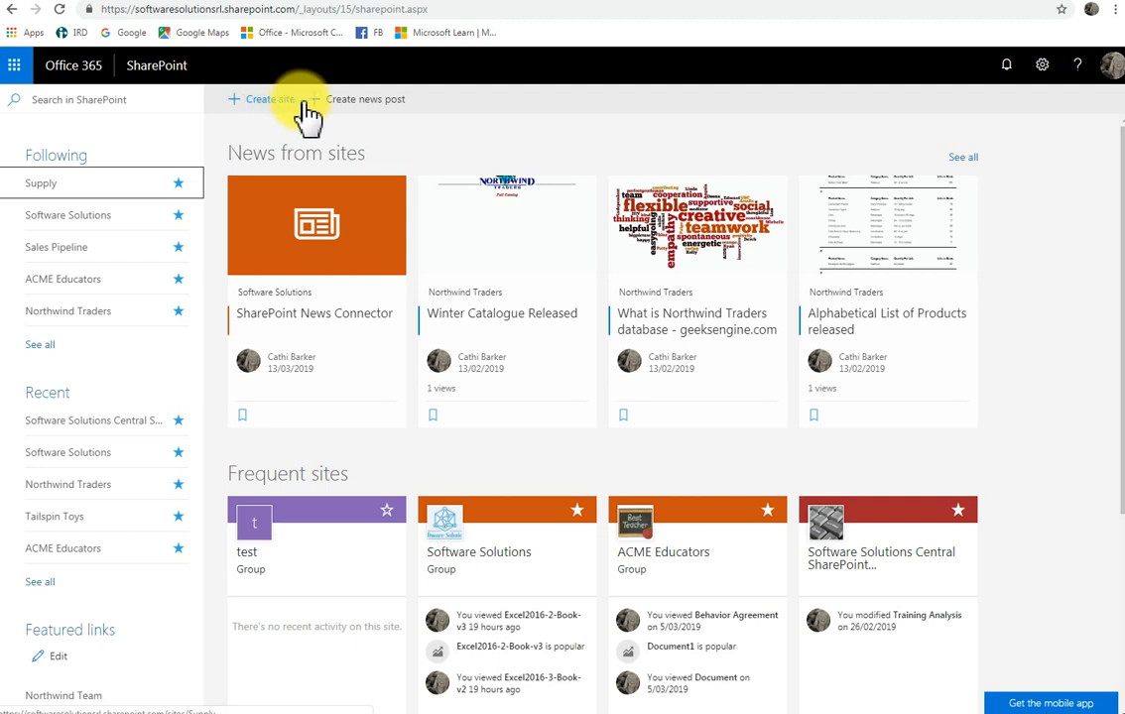
mouse_move(377, 99)
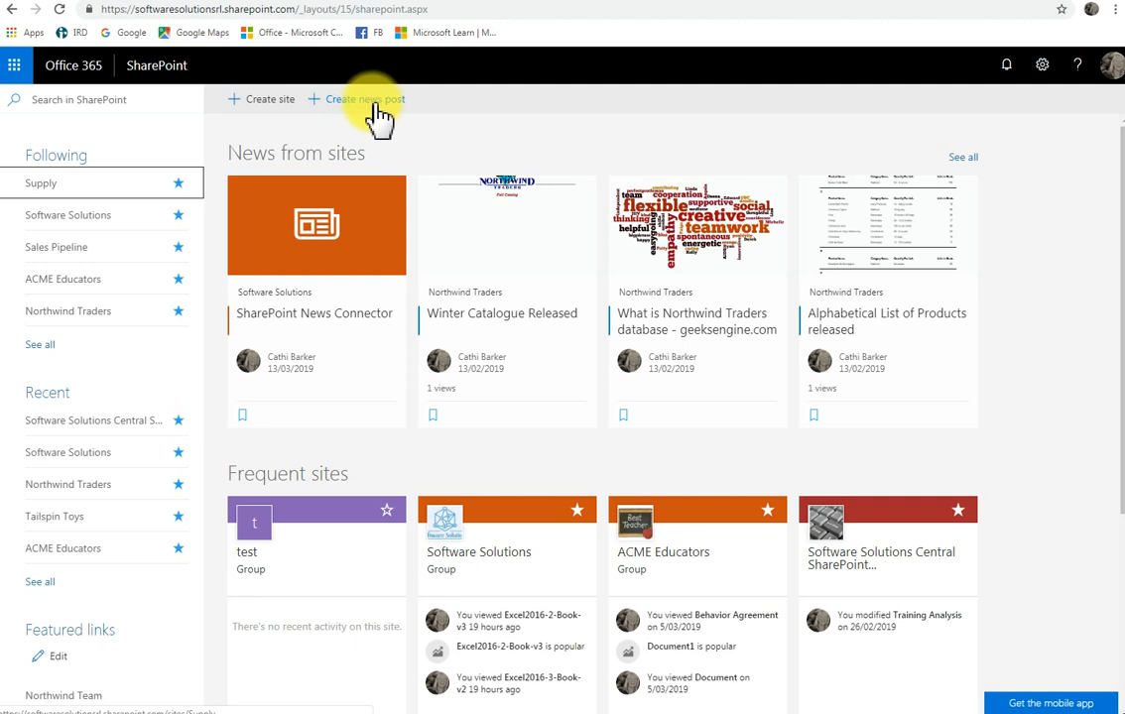
mouse_move(369, 109)
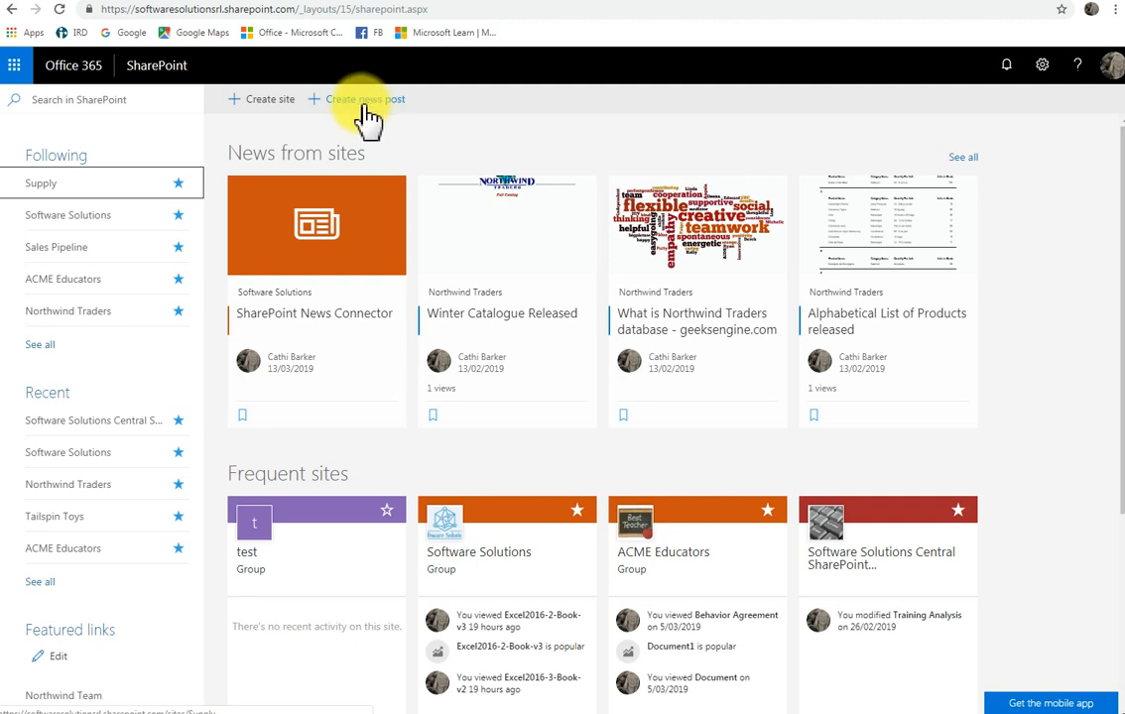